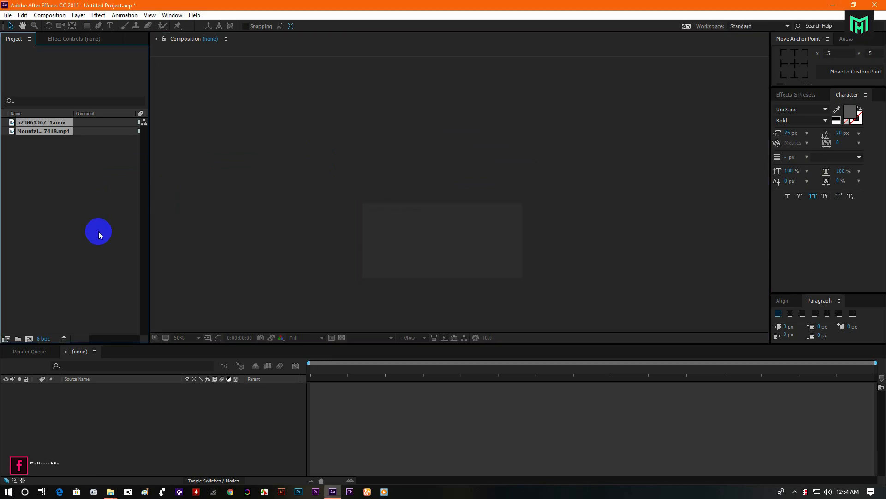
Create the Mountains - 7418 composition from the clip and select 523861367_1.mov to add next.
click(42, 130)
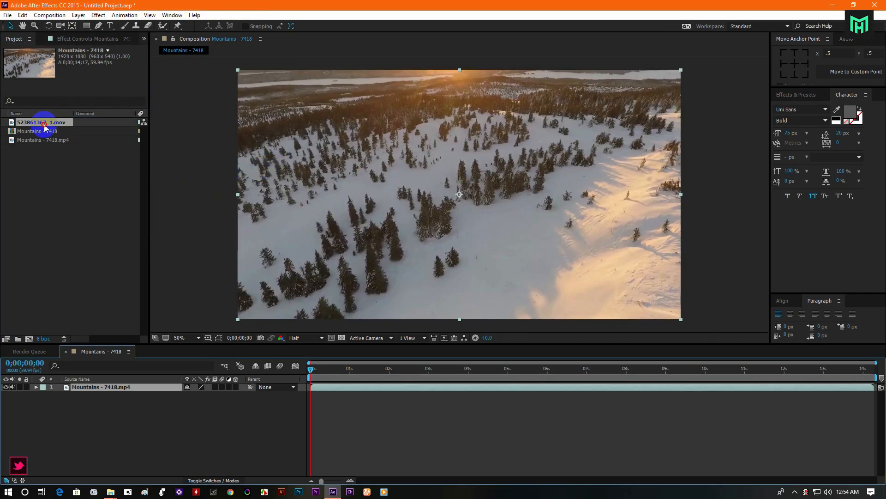
click(37, 131)
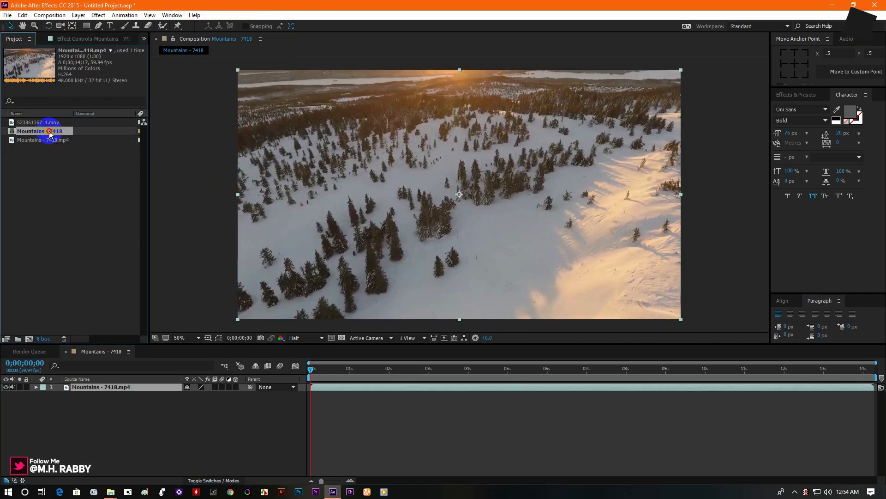
click(38, 121)
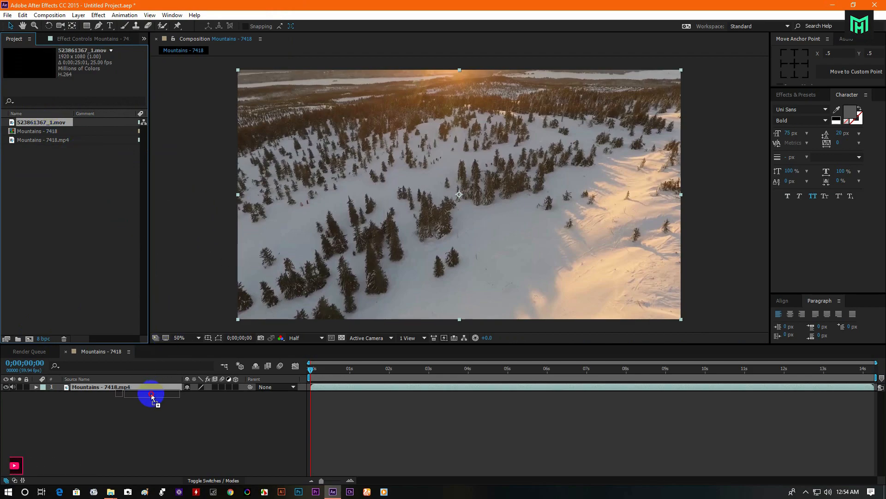
Place the ocean clip below Mountains, offset Mountains to start near 0;00;04;28, and browse the Glitch folder.
drag(151, 397, 187, 394)
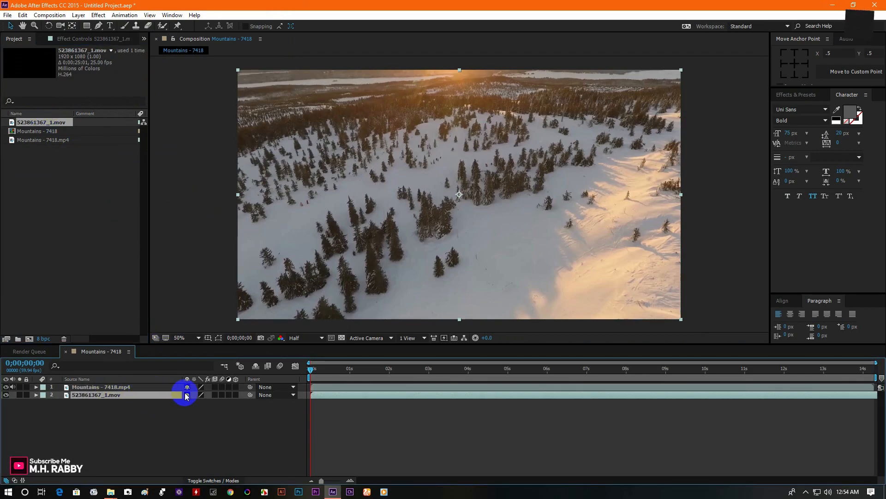
click(382, 377)
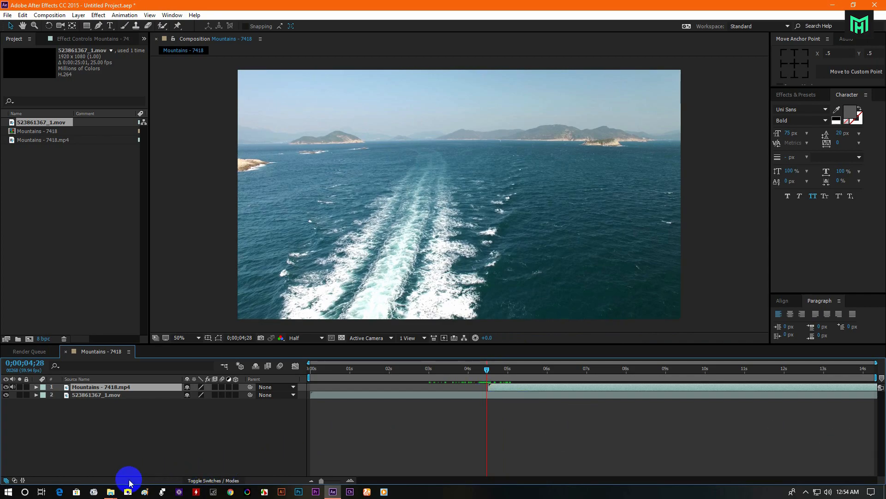
click(110, 491)
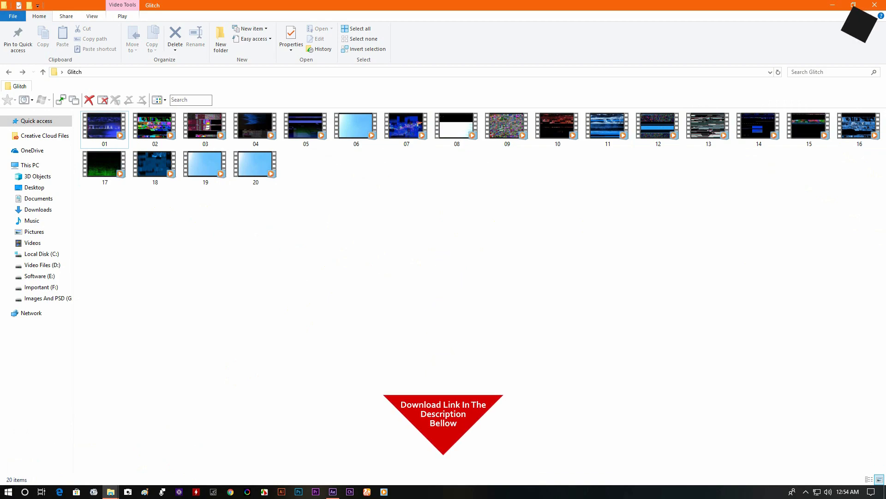
mouse_move(818, 163)
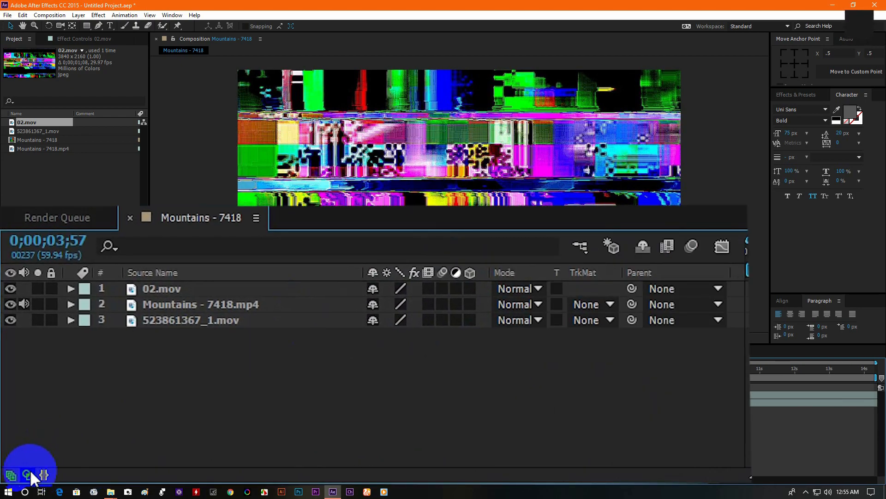
Set the 02.mov glitch layer to Screen mode and scrub to preview the transition before 4 seconds.
click(258, 387)
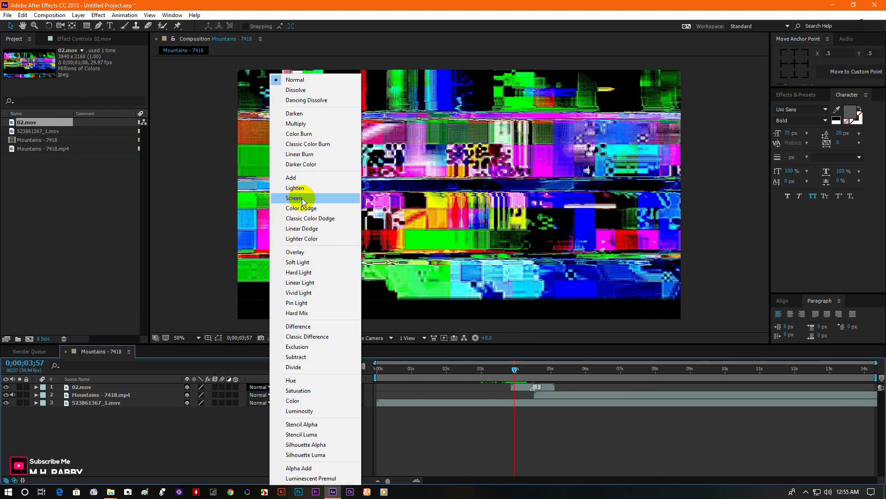
click(295, 198)
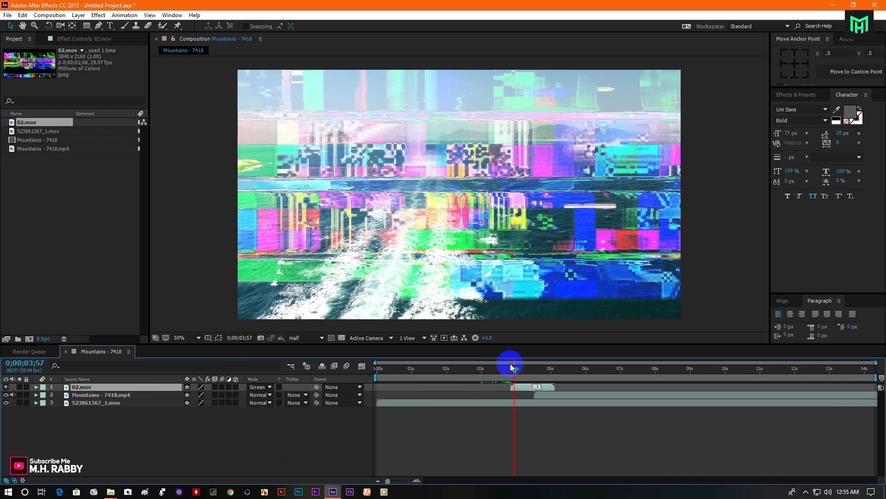
drag(511, 371, 503, 372)
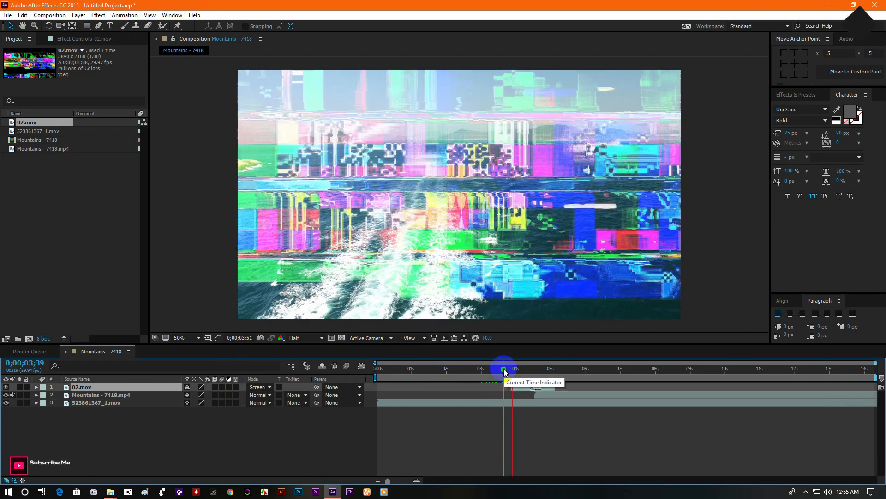
drag(503, 371, 502, 372)
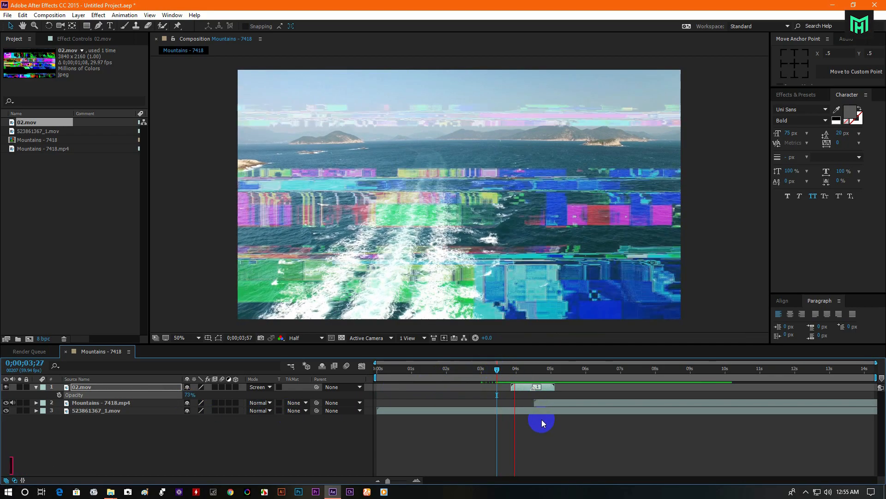
Lower 02.mov opacity to 73% and import glitch clip 13 from File Explorer into the project.
drag(497, 370, 499, 370)
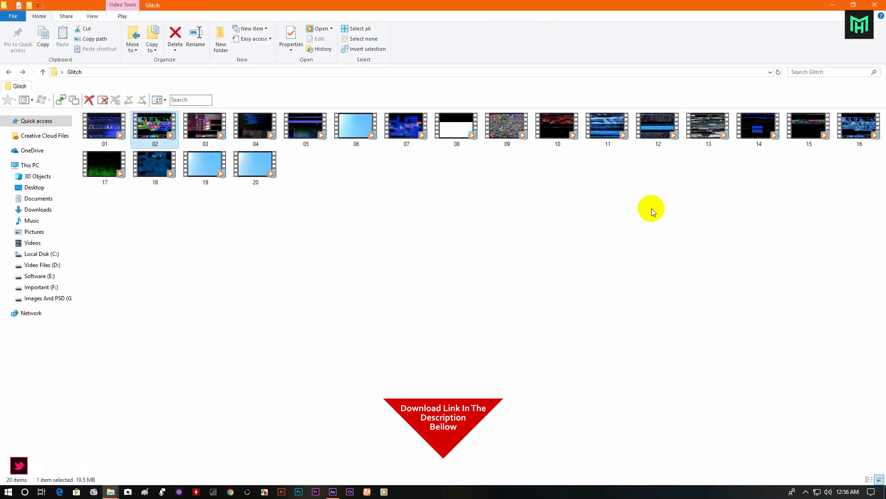
mouse_move(708, 132)
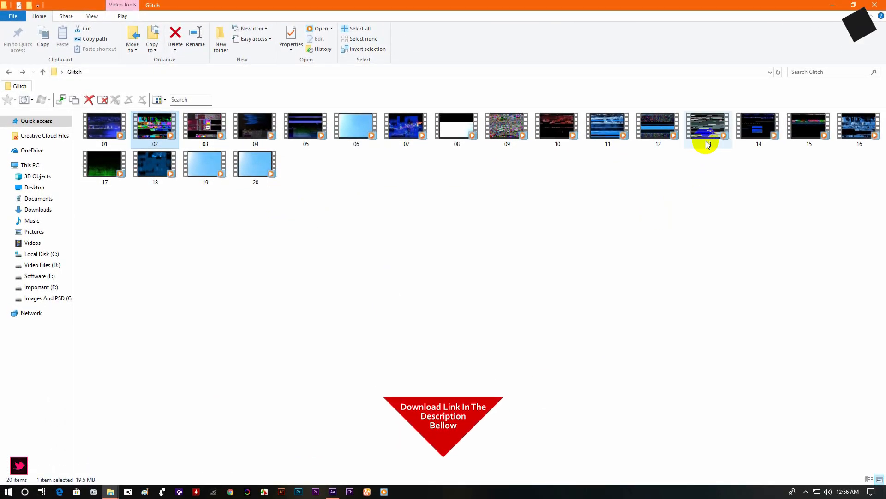
click(708, 126)
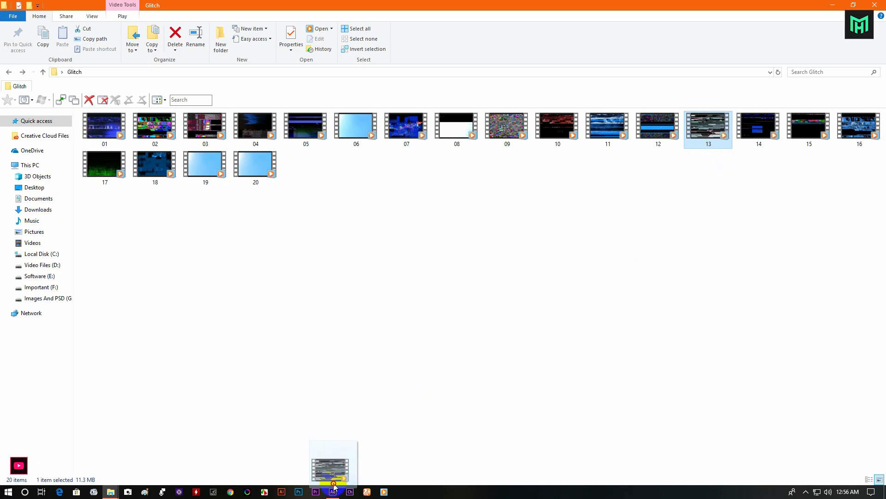
click(332, 490)
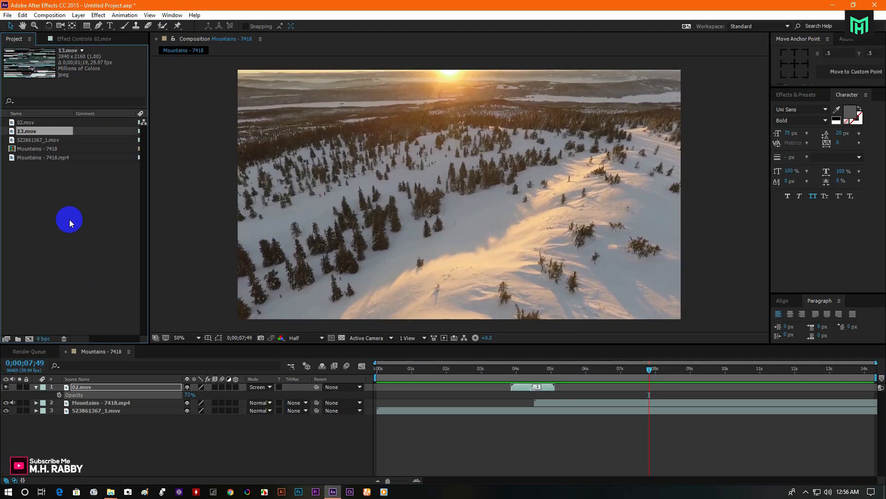